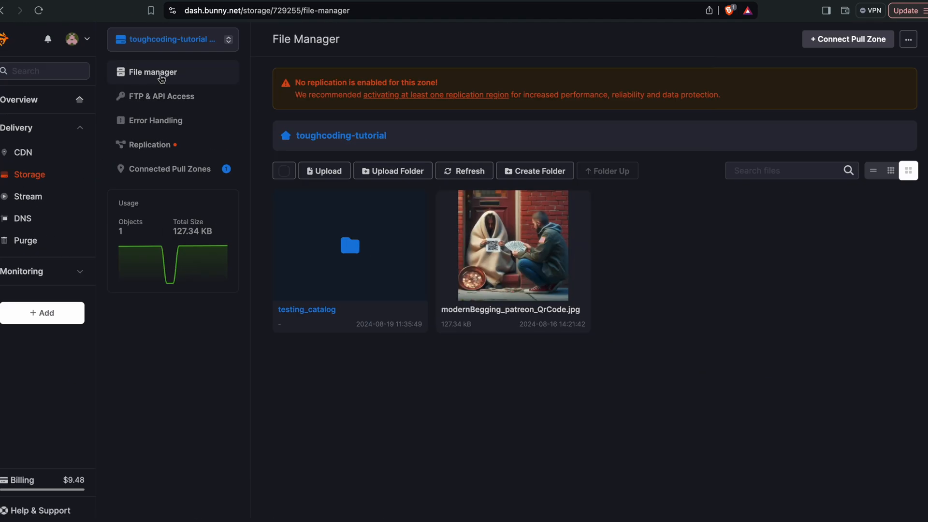
pyautogui.moveTo(629, 244)
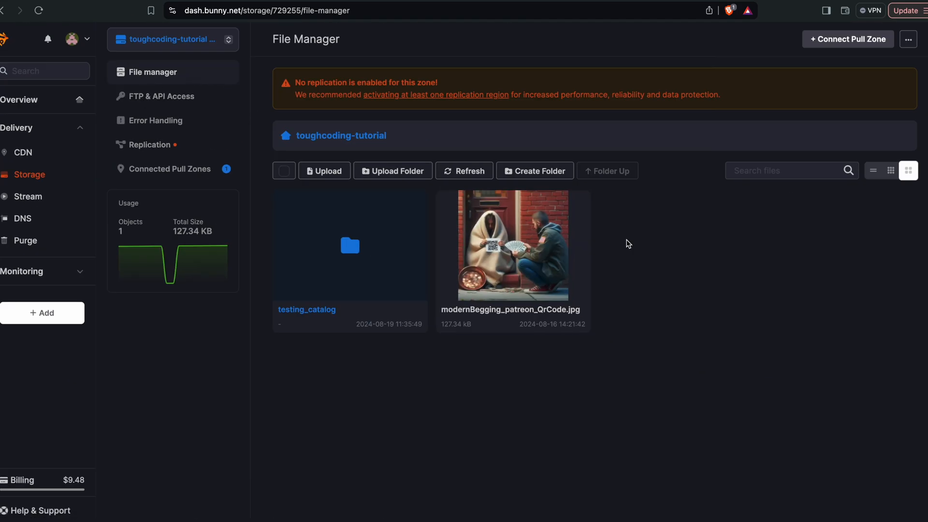
pyautogui.moveTo(640, 266)
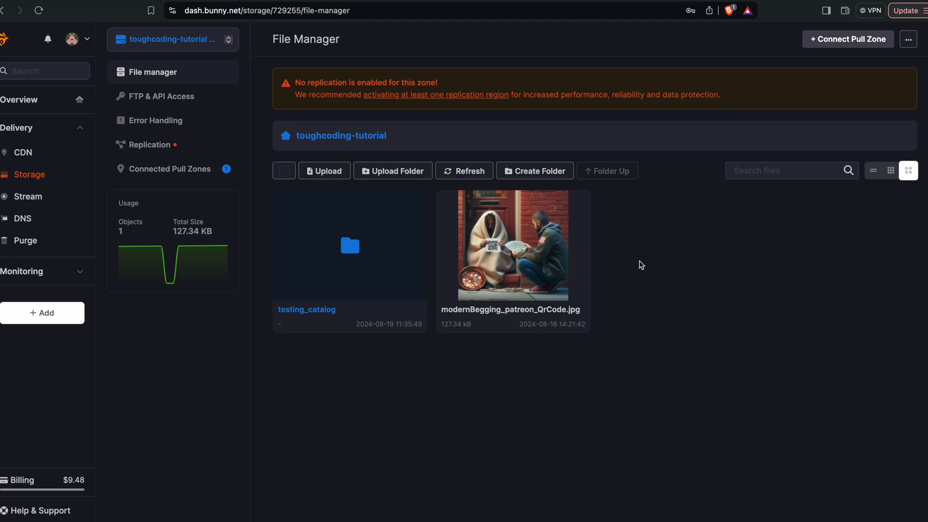
# - Copy modernBegging_patreon_QrCode.jpg's CDN URL and open it in a new browser tab
pyautogui.rightClick(512, 245)
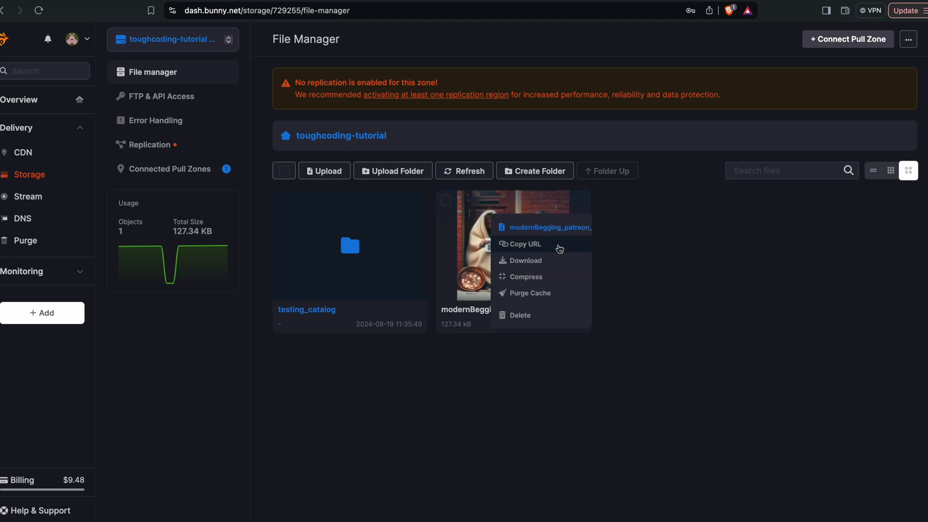
pyautogui.click(523, 244)
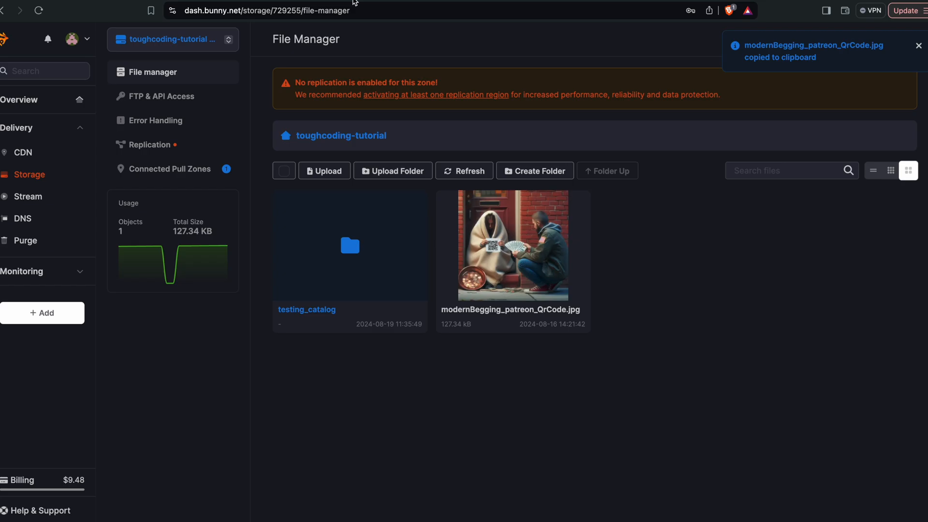
pyautogui.click(512, 245)
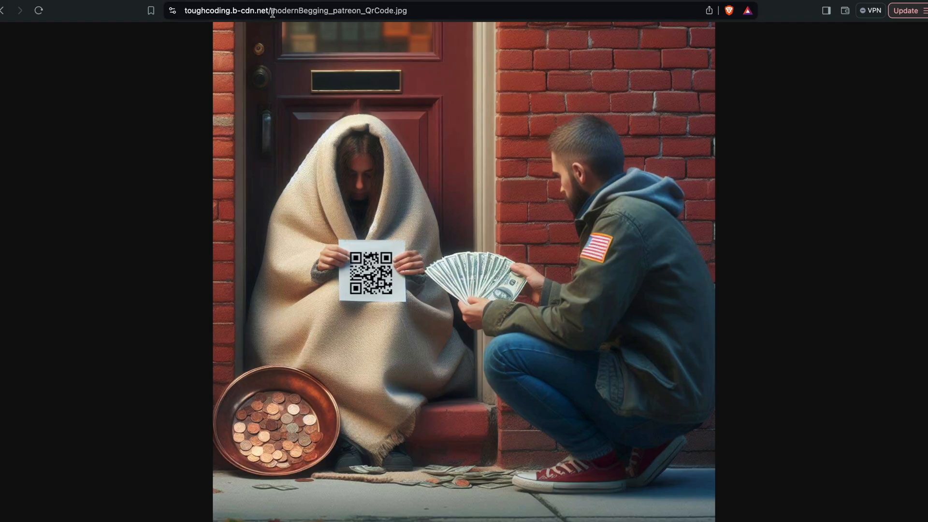
pyautogui.click(296, 11)
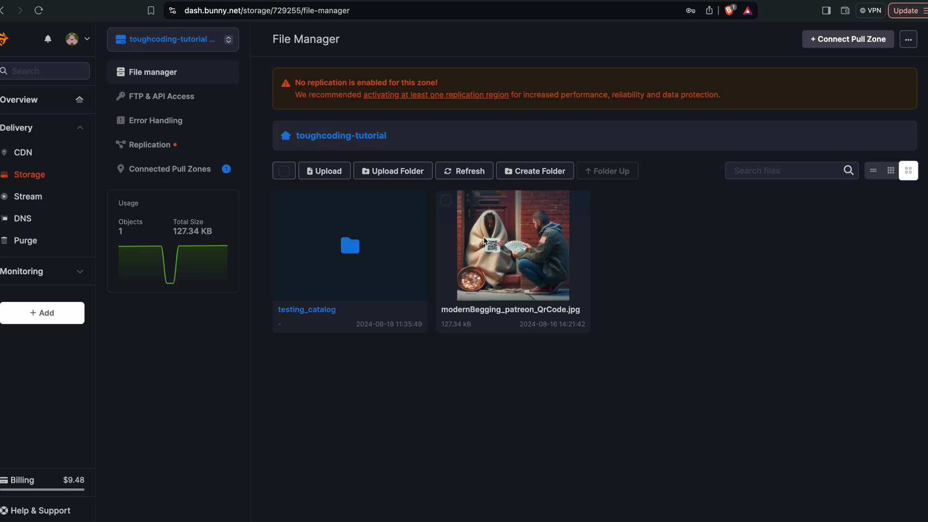
pyautogui.moveTo(526, 253)
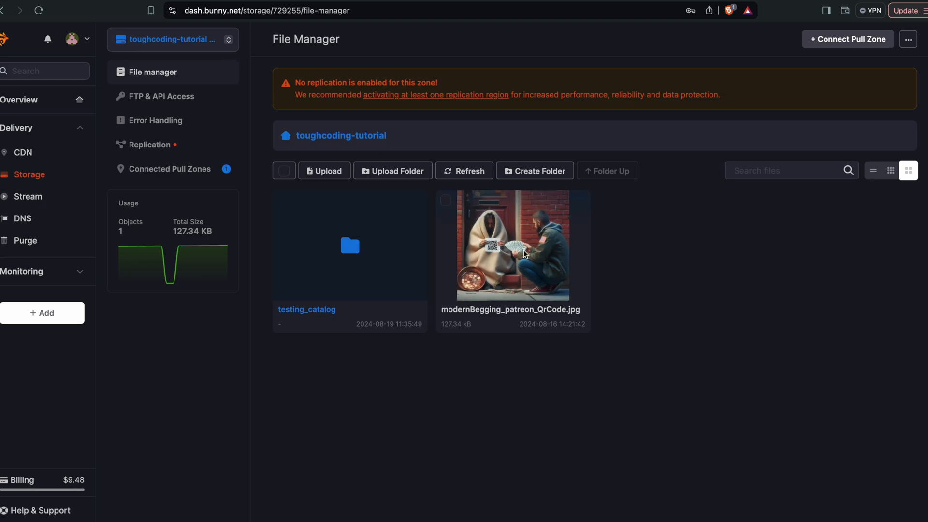
pyautogui.moveTo(171, 168)
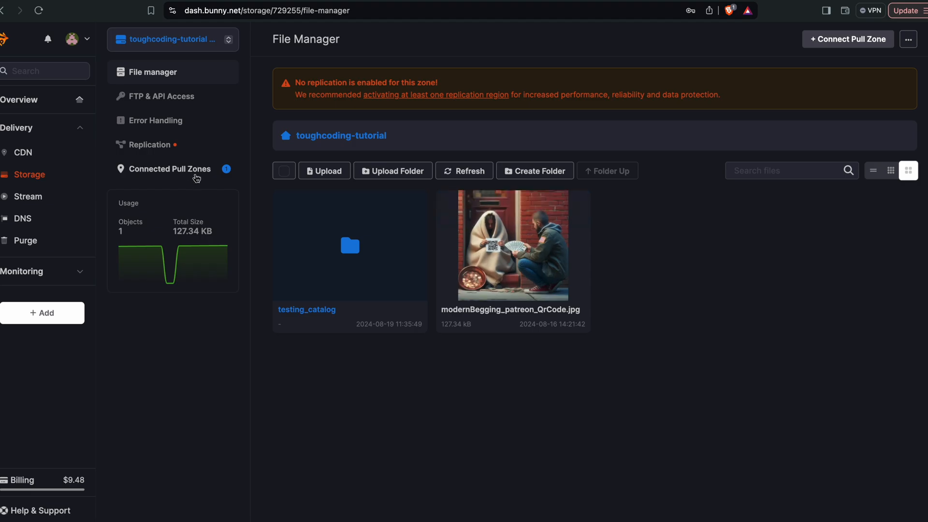
# - Enable Token Authentication under the toughcoding pull zone's Security settings, then reload the image link
pyautogui.click(22, 152)
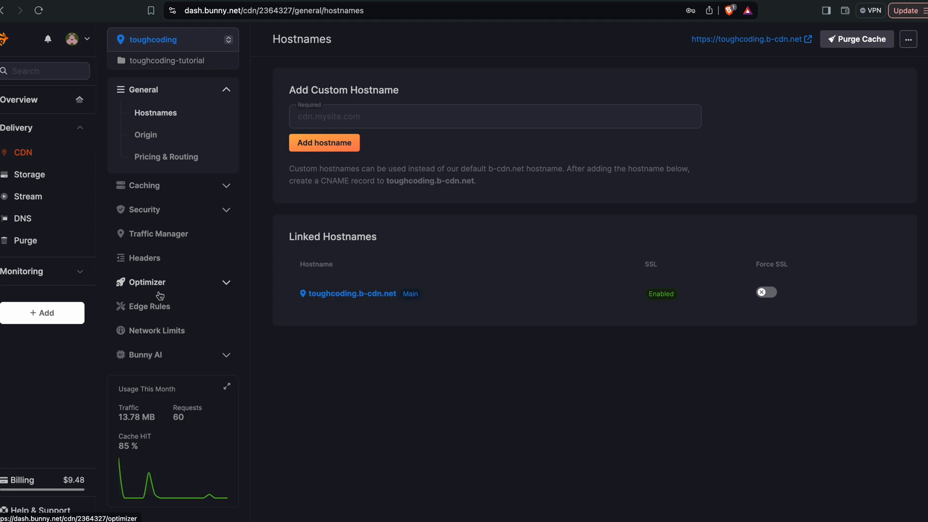
pyautogui.click(144, 209)
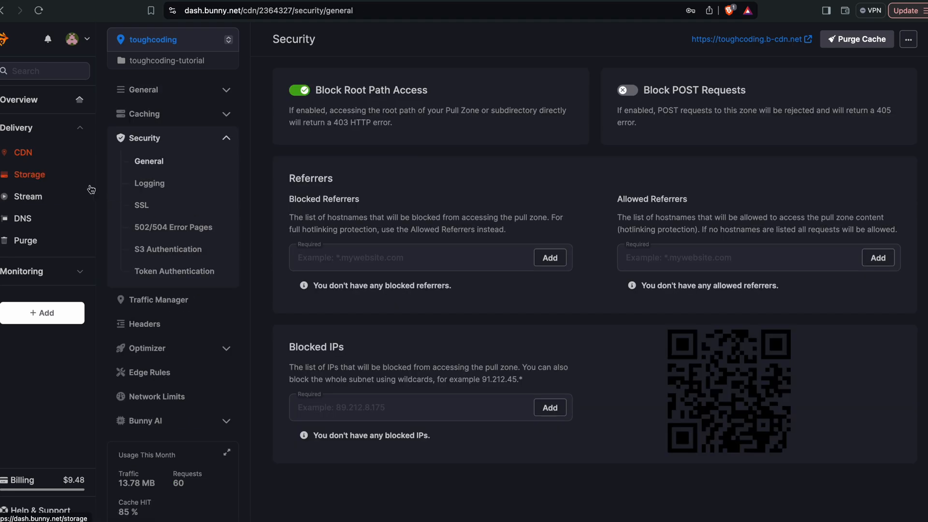
pyautogui.moveTo(172, 61)
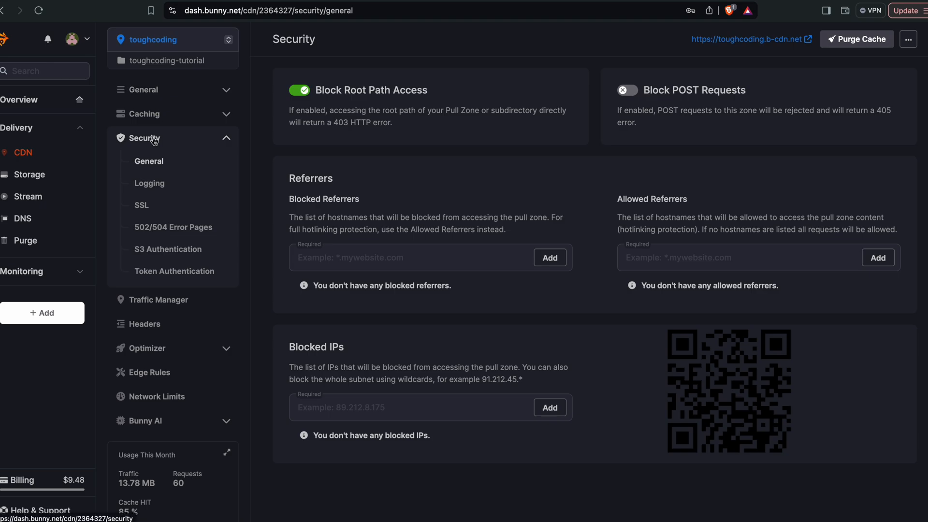
pyautogui.moveTo(173, 271)
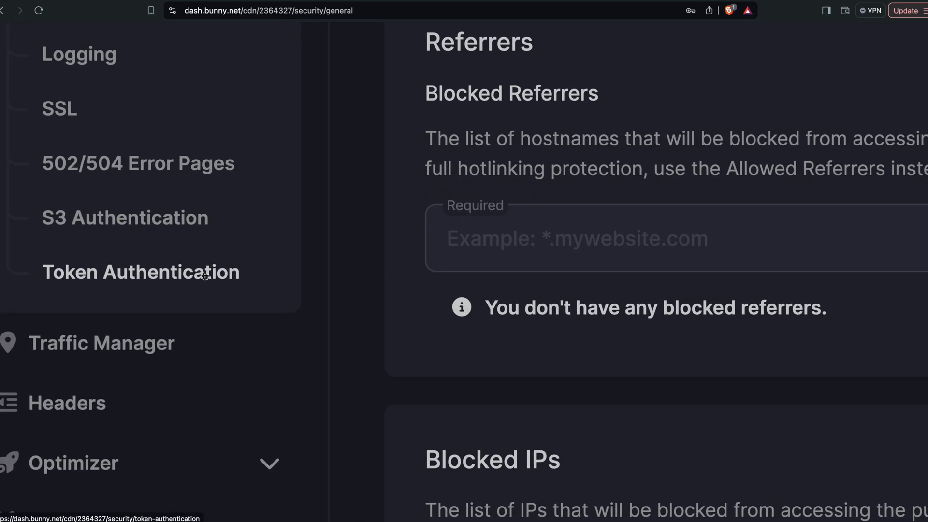
pyautogui.click(141, 272)
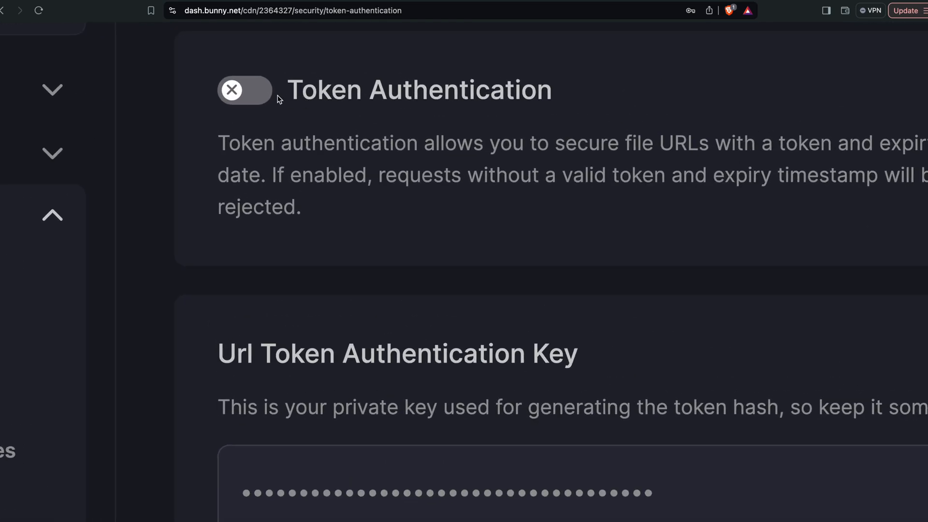
pyautogui.click(244, 90)
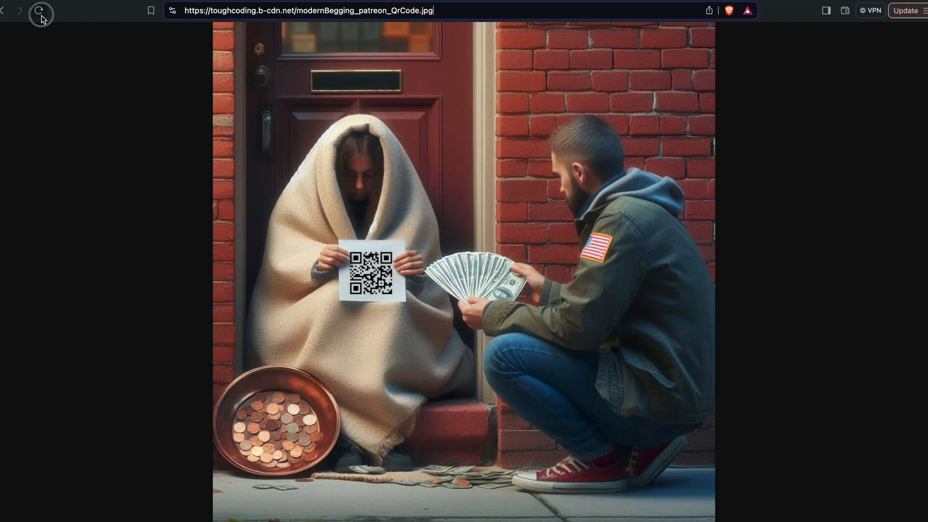
pyautogui.click(39, 10)
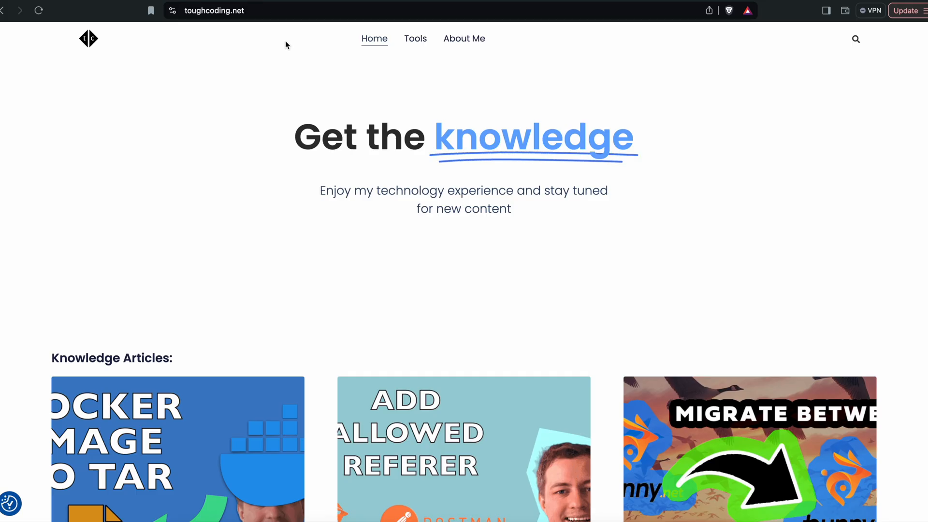
pyautogui.moveTo(414, 38)
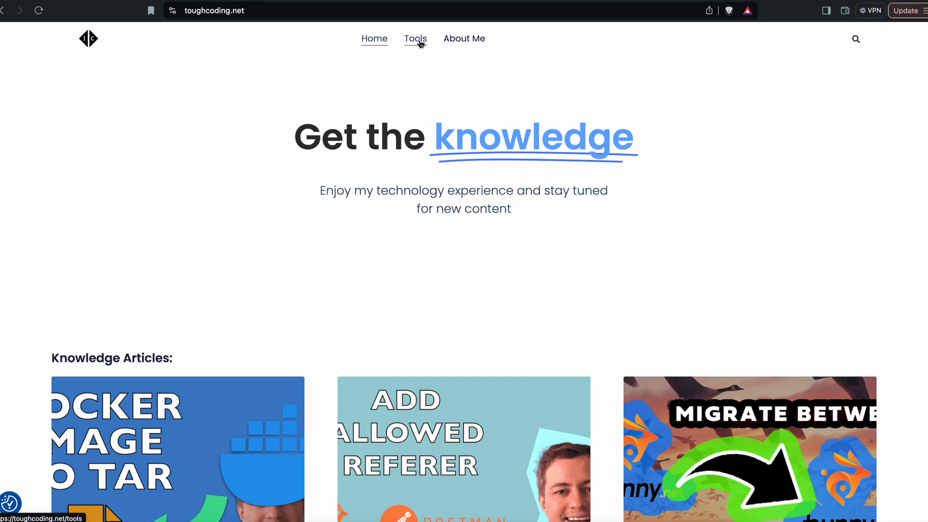
pyautogui.click(415, 38)
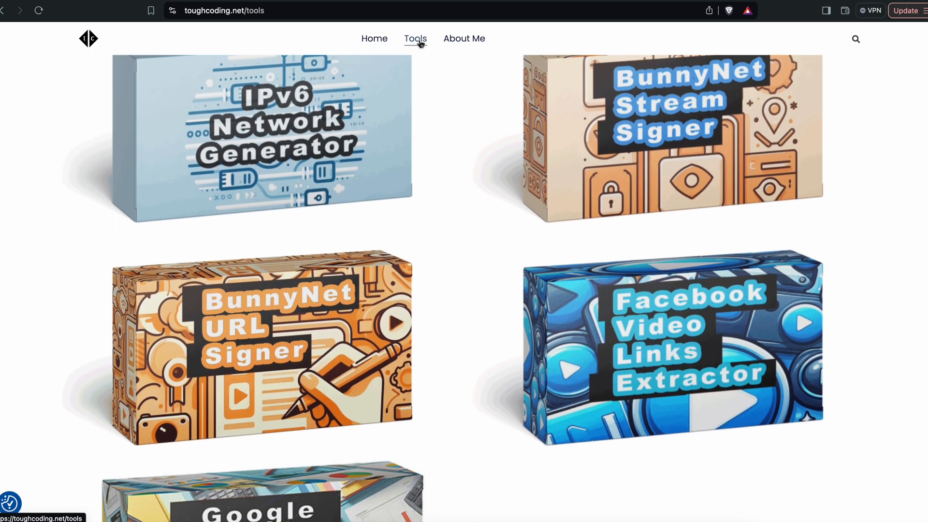
pyautogui.scroll(-3)
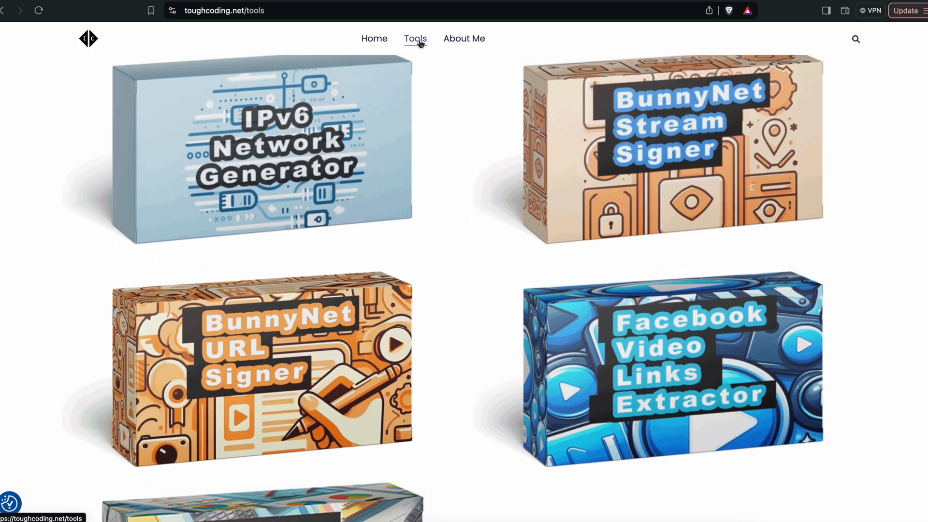
pyautogui.moveTo(286, 321)
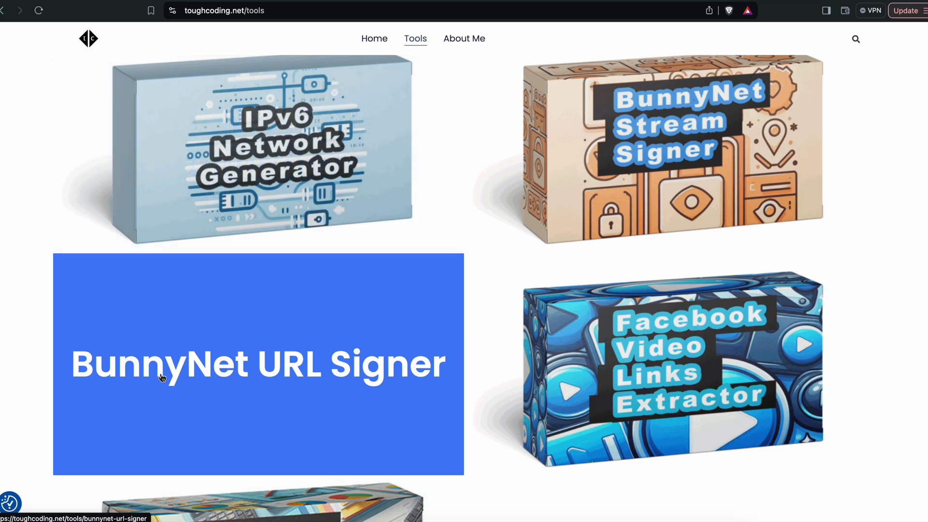
pyautogui.click(163, 379)
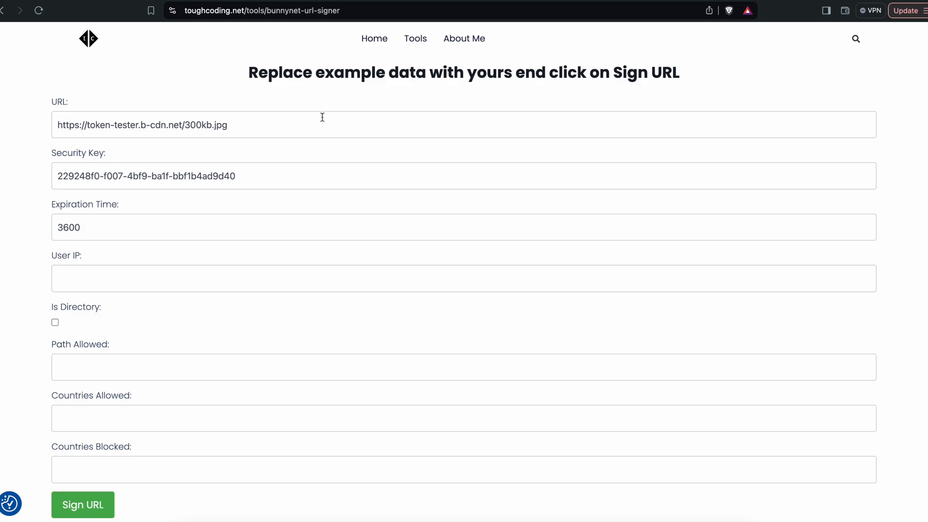
pyautogui.moveTo(355, 2)
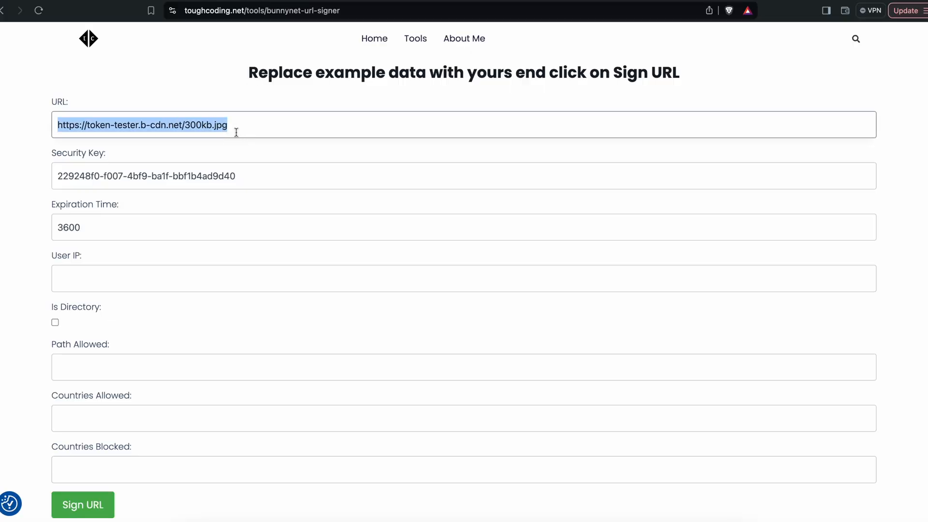
pyautogui.write('https://toughcoding.b-cdn.net/modernBegging_patreon_QrCode.jpg')
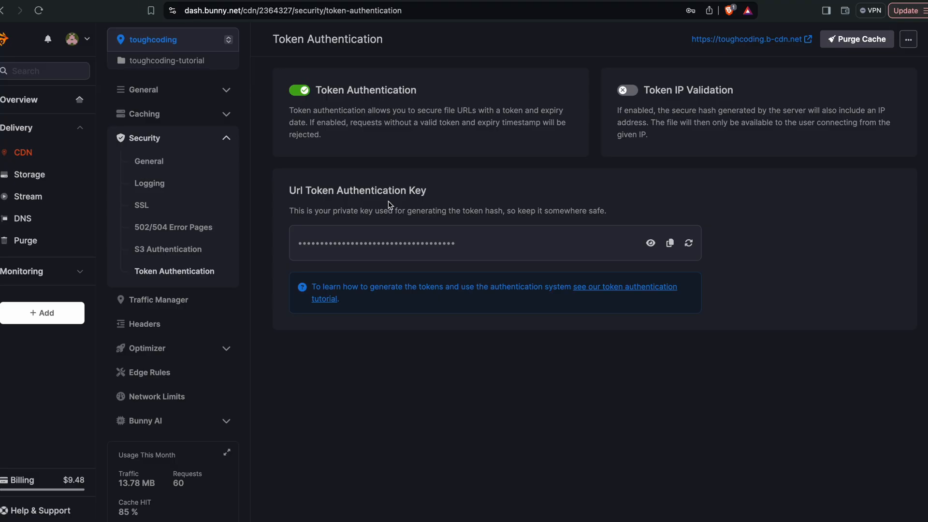
pyautogui.moveTo(377, 52)
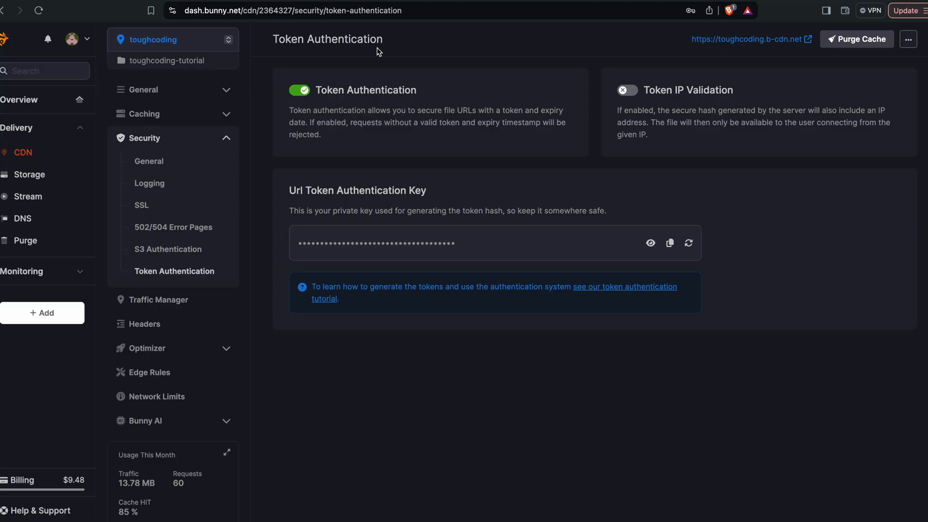
pyautogui.doubleClick(357, 190)
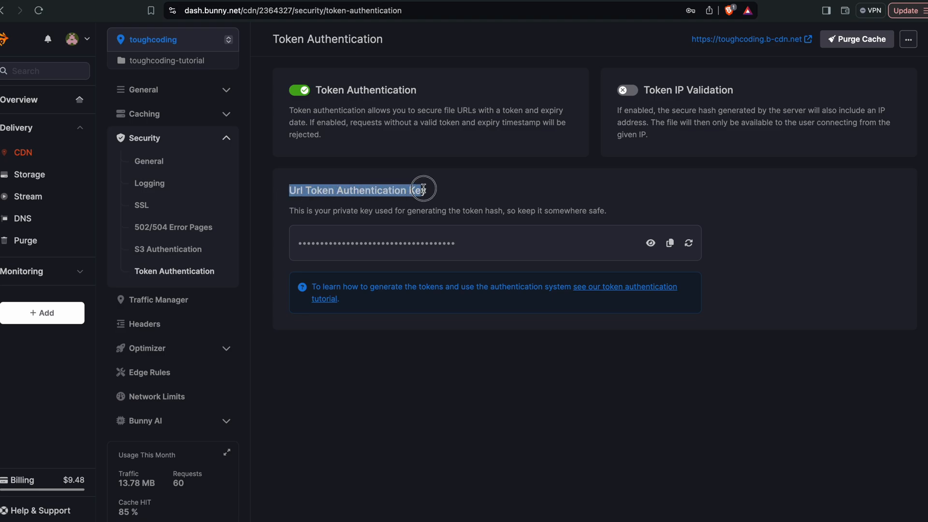
pyautogui.click(670, 242)
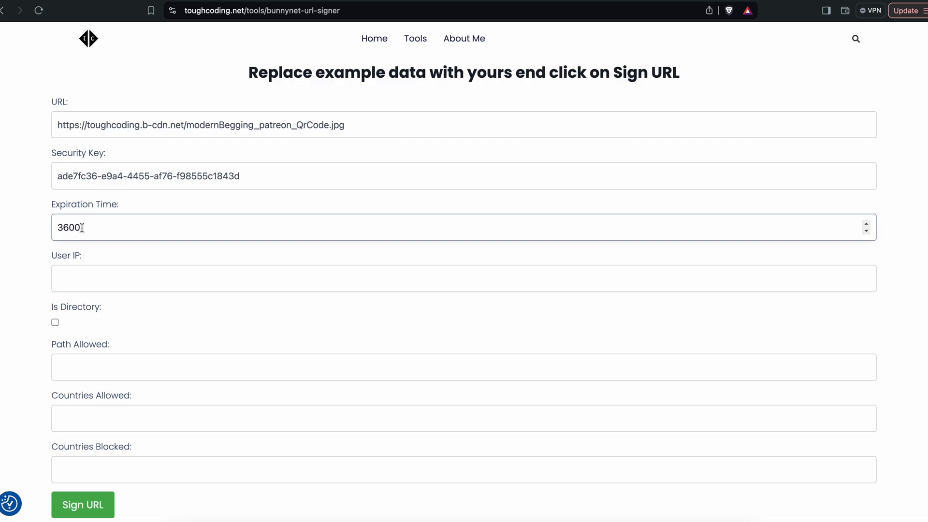
# - Sign the QR image URL with 3600 expiration and copy the signed link
pyautogui.scroll(-3)
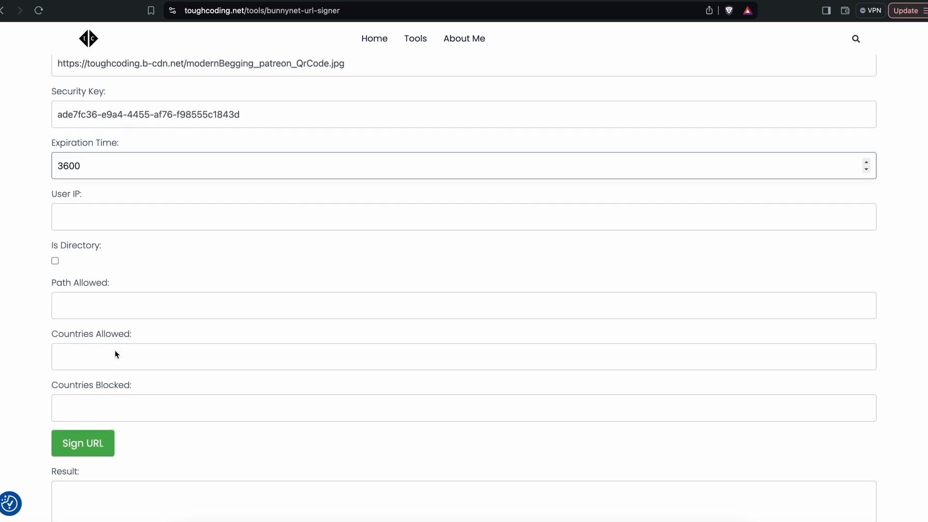
pyautogui.click(83, 443)
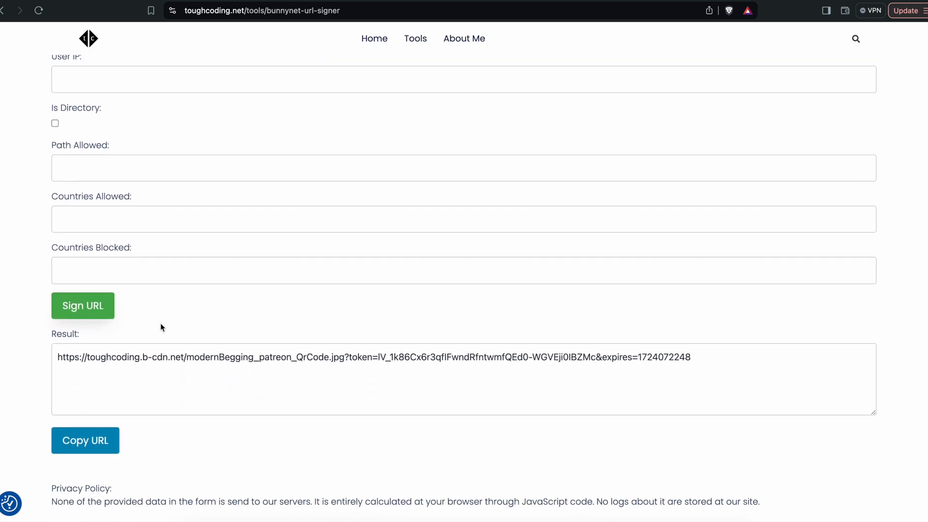
pyautogui.click(85, 440)
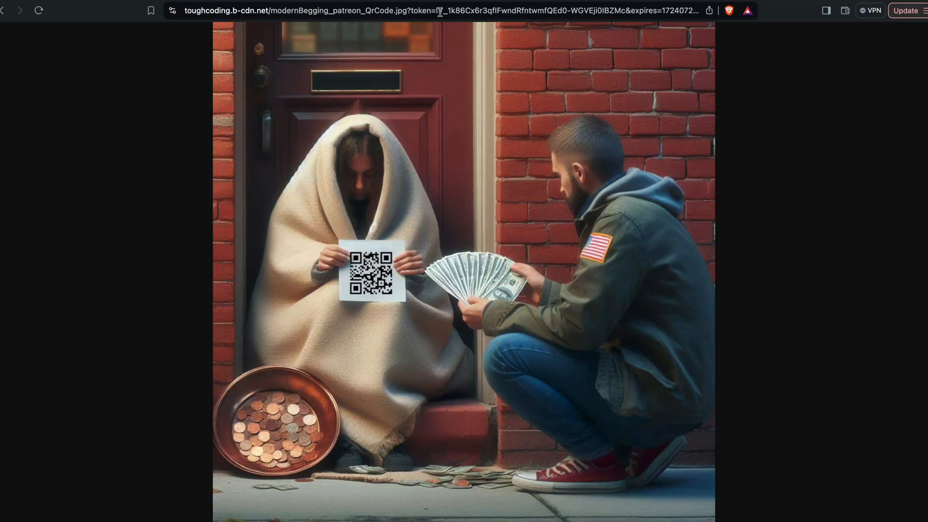
pyautogui.moveTo(467, 174)
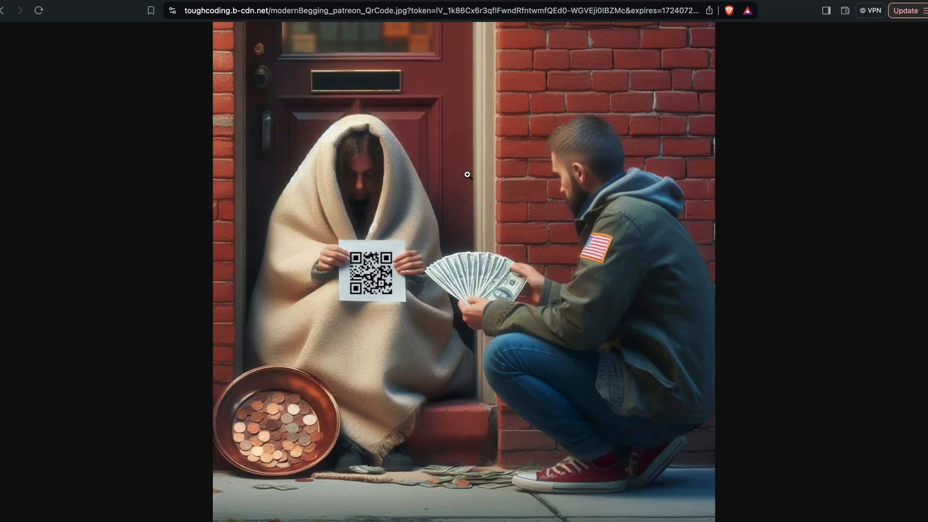
# - Remove the token from the image address to get 403 Forbidden
pyautogui.click(38, 11)
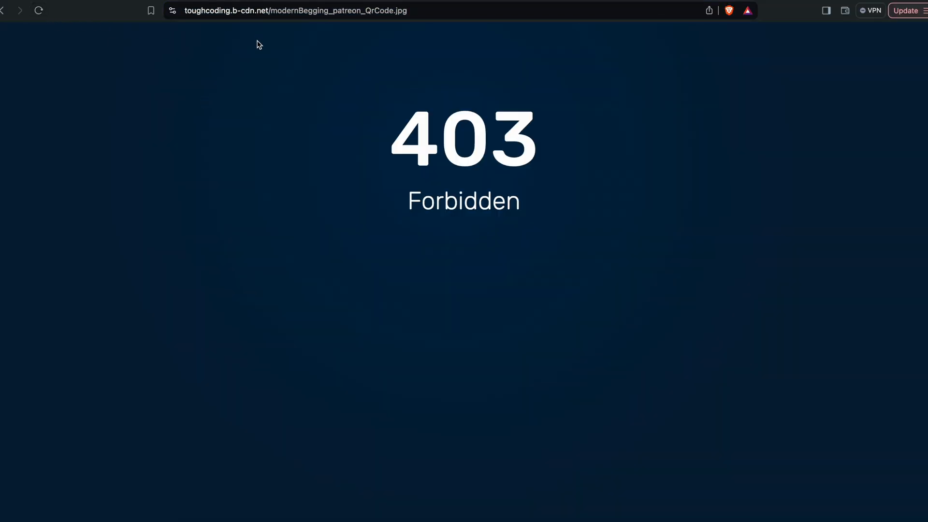
pyautogui.moveTo(281, 103)
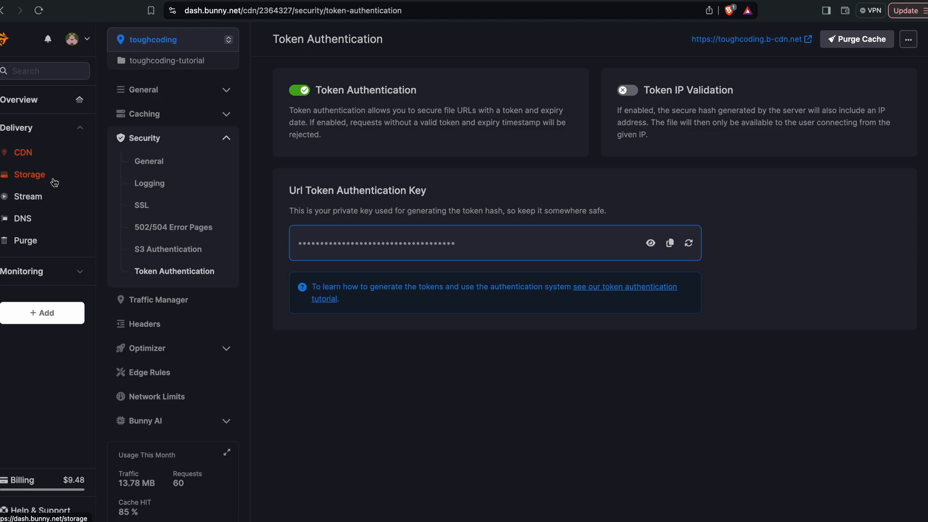
# - Open the toughcoding-tutorial storage zone from the Storage list
pyautogui.click(28, 174)
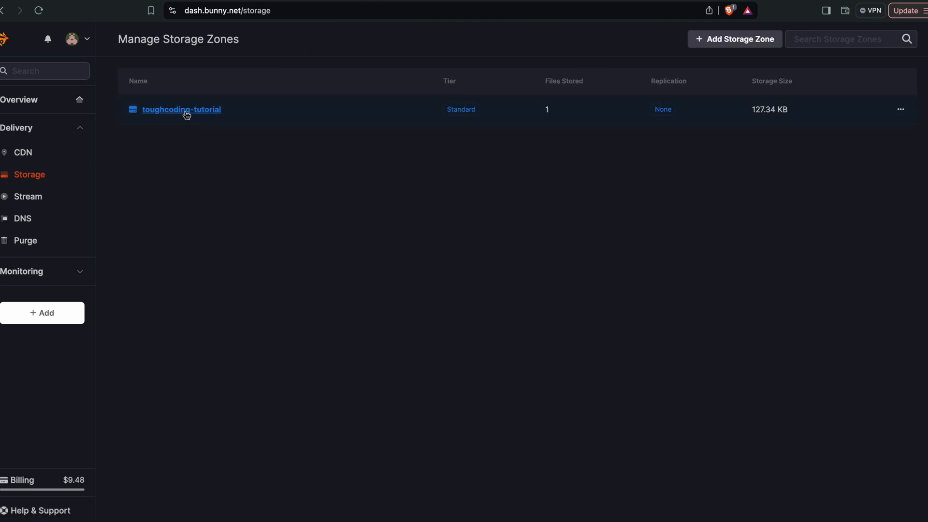
pyautogui.click(181, 109)
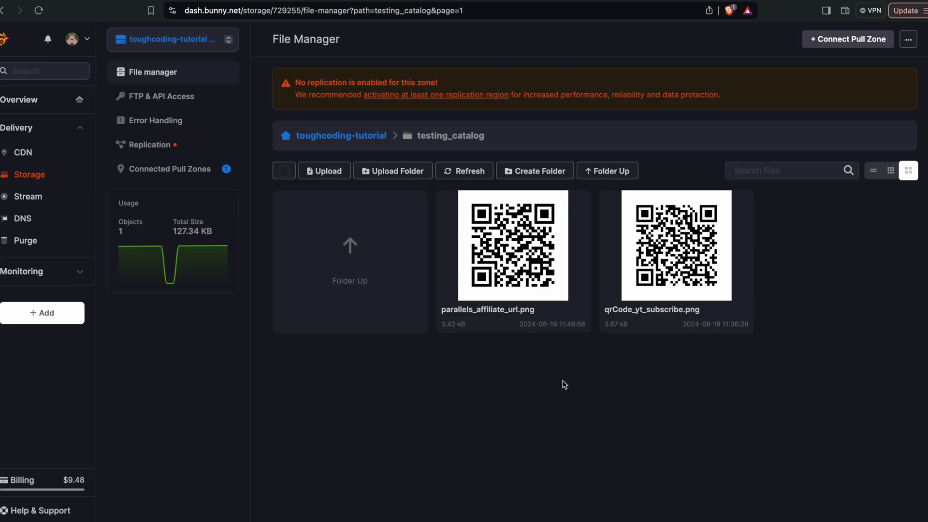
pyautogui.moveTo(548, 352)
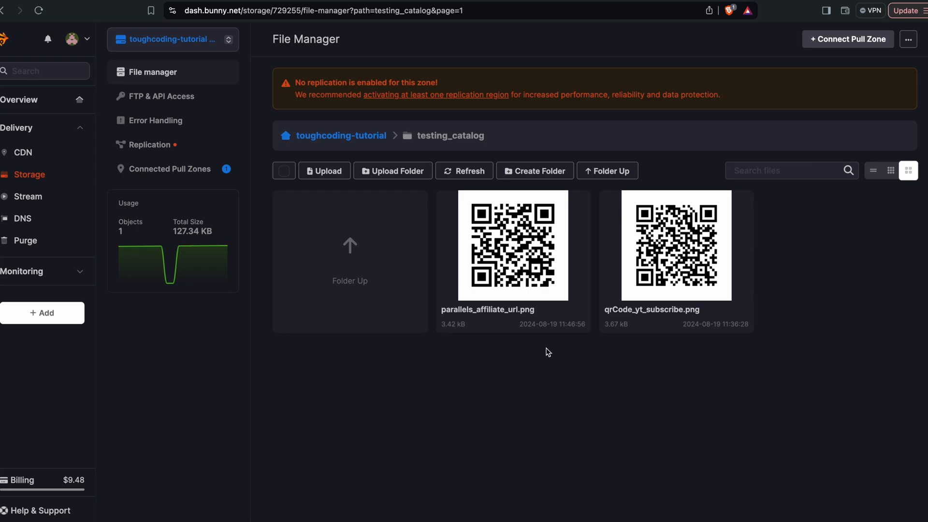
pyautogui.moveTo(482, 131)
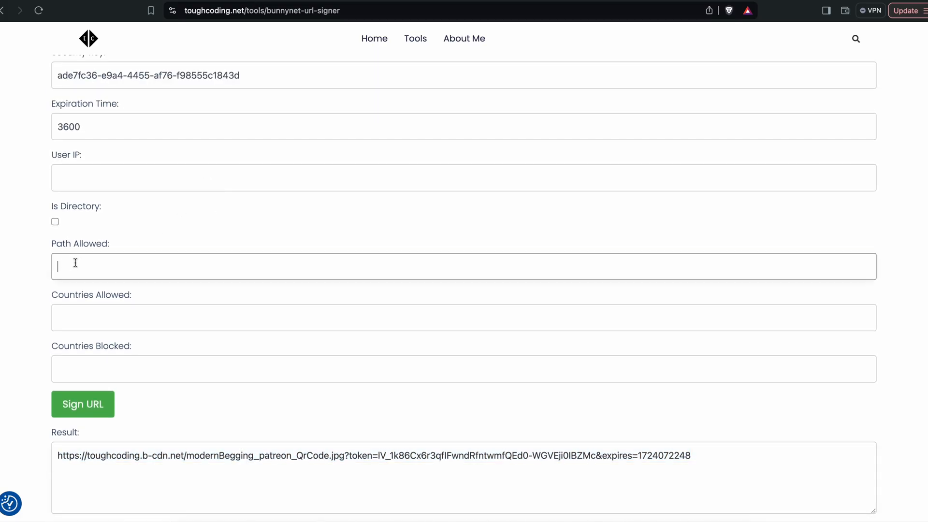
# - Sign testing_catalog/parallels_affiliate_url.png with Path Allowed /testing_catalog/ and copy the URL
pyautogui.write('/testing_catalog/')
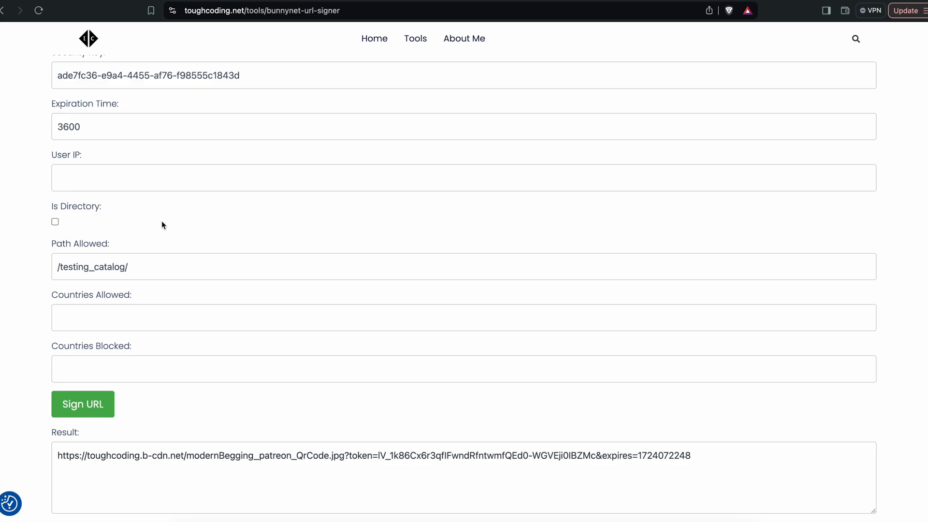
pyautogui.scroll(3)
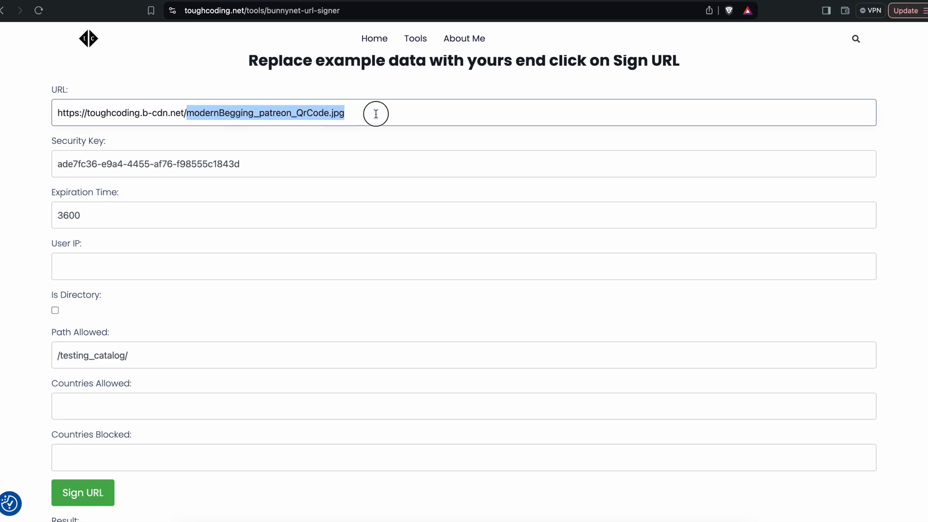
pyautogui.click(82, 492)
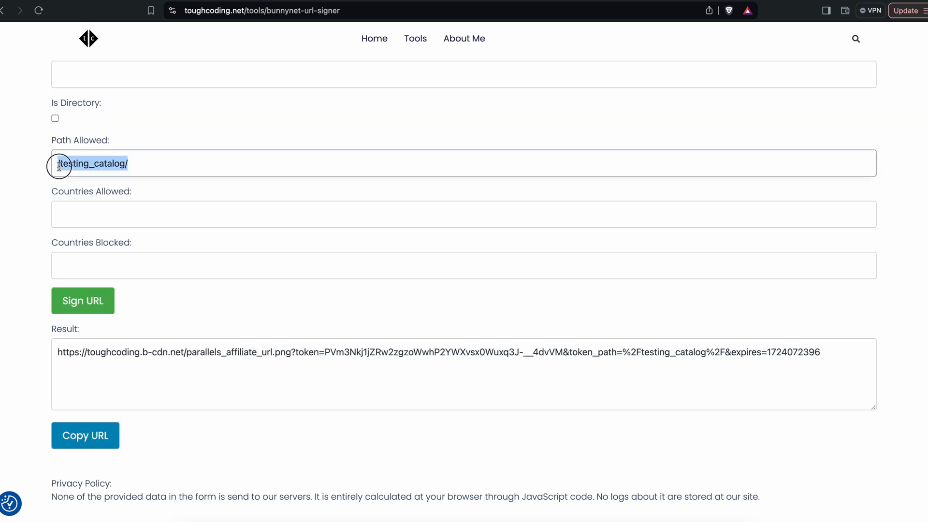
pyautogui.scroll(3)
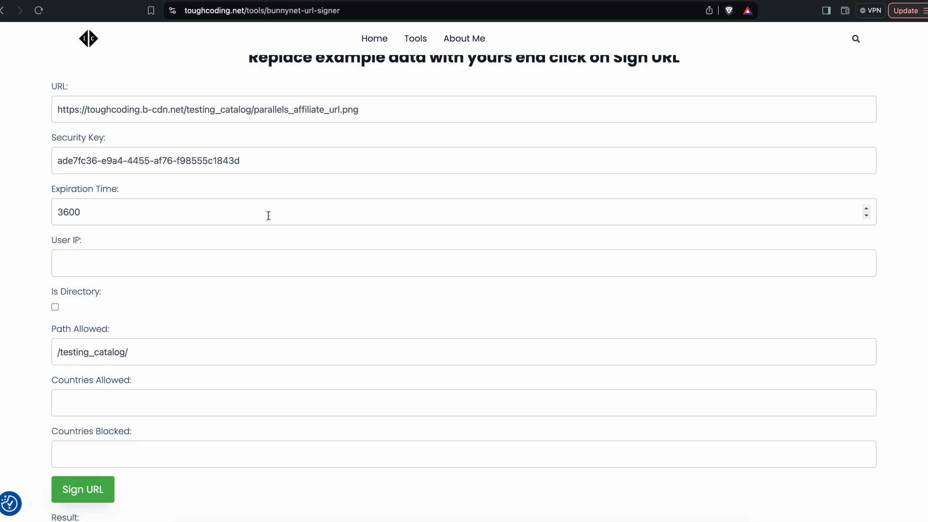
pyautogui.click(85, 437)
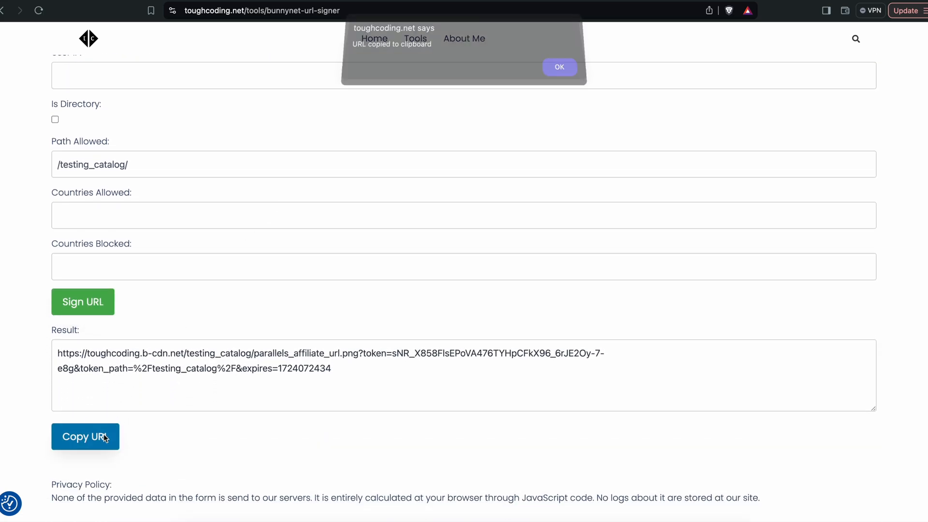
pyautogui.click(559, 67)
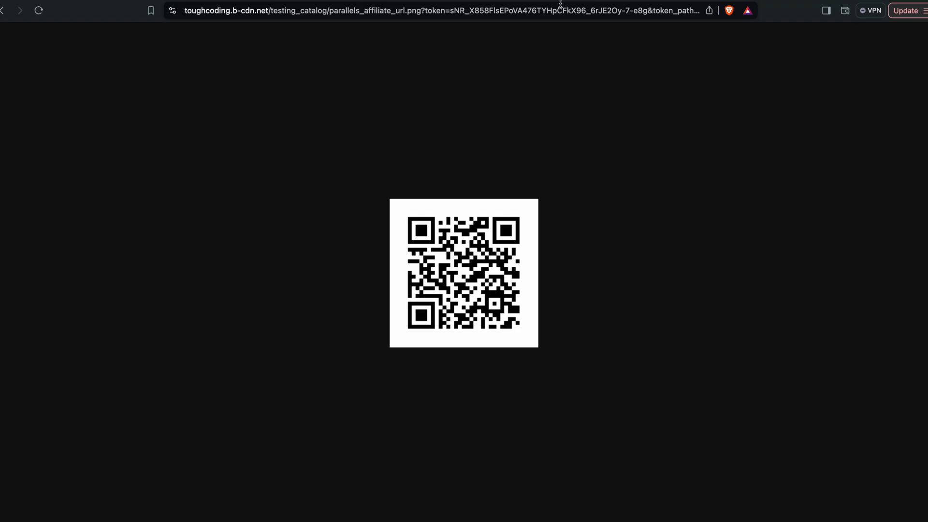
pyautogui.moveTo(514, 128)
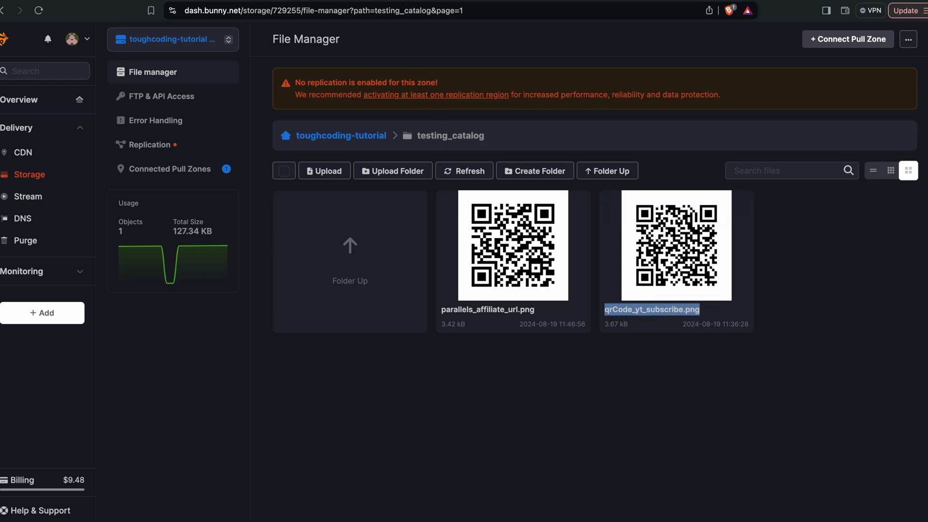
# - Load the path-scoped signed image, then begin editing the address to swap files
pyautogui.click(512, 245)
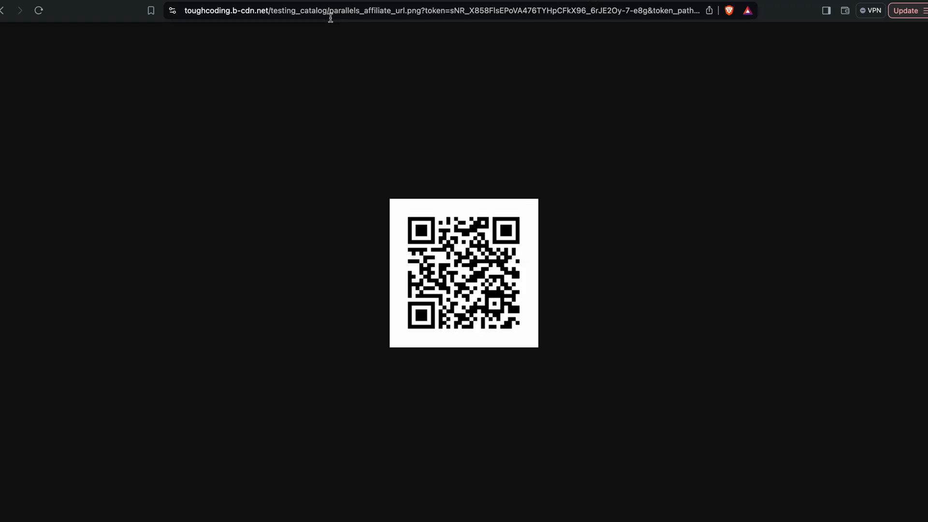
pyautogui.click(415, 11)
pyautogui.write('toughcoding.net')
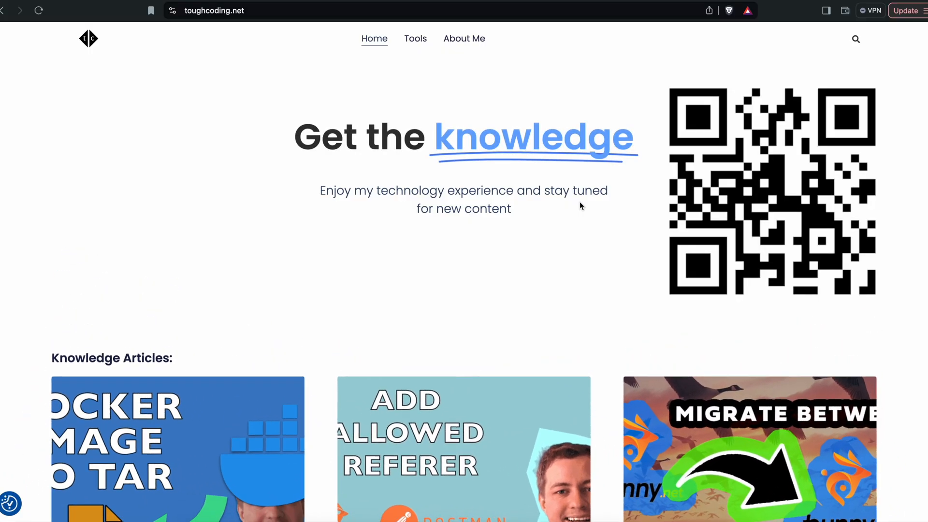
# - Open the 'Add Allowed Referer With Bunny.Net API' article and scroll through its curl examples
pyautogui.scroll(-3)
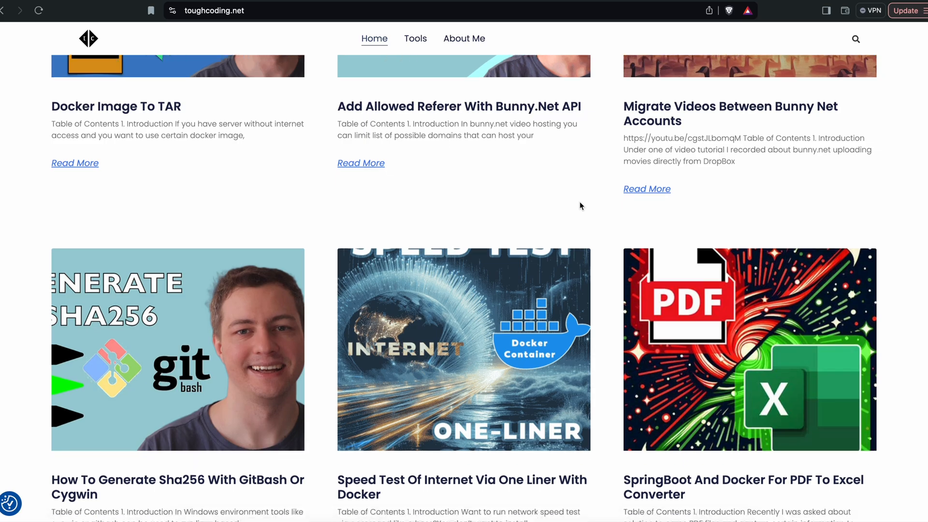
pyautogui.scroll(3)
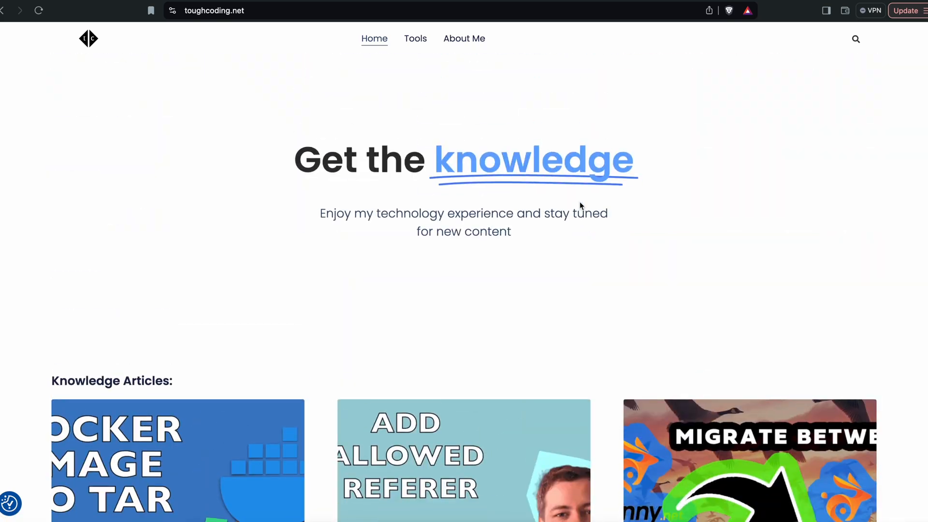
pyautogui.click(463, 461)
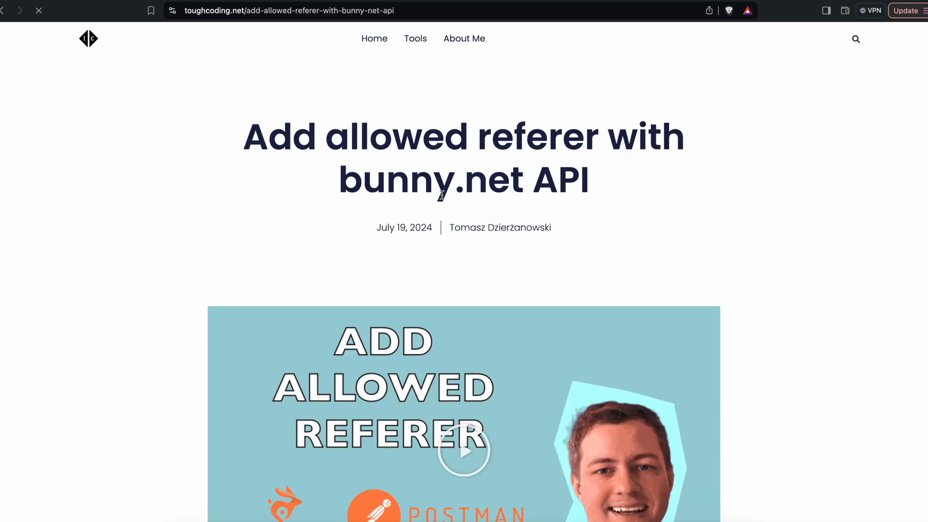
pyautogui.scroll(-3)
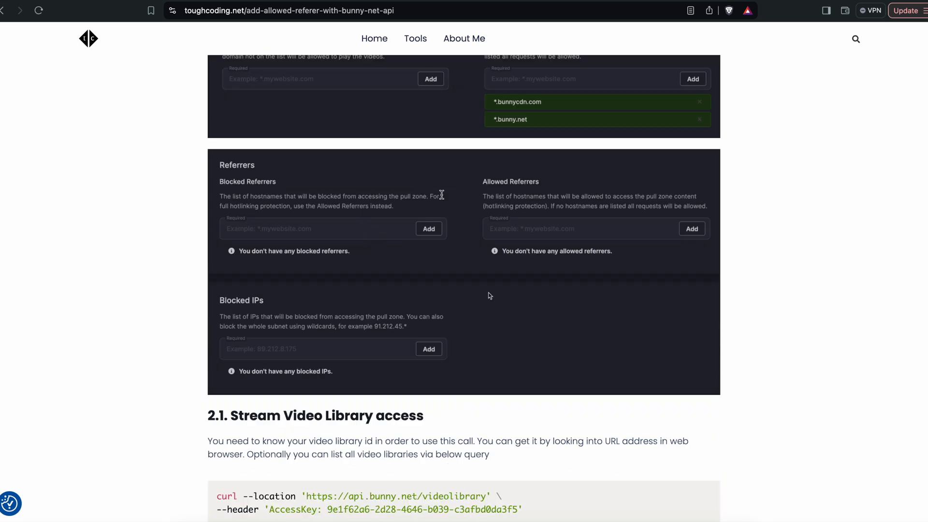
pyautogui.scroll(-3)
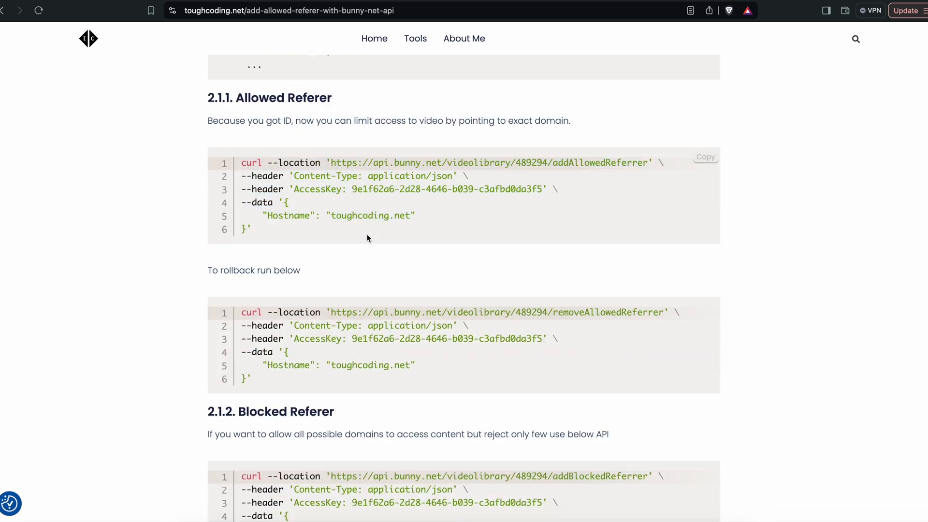